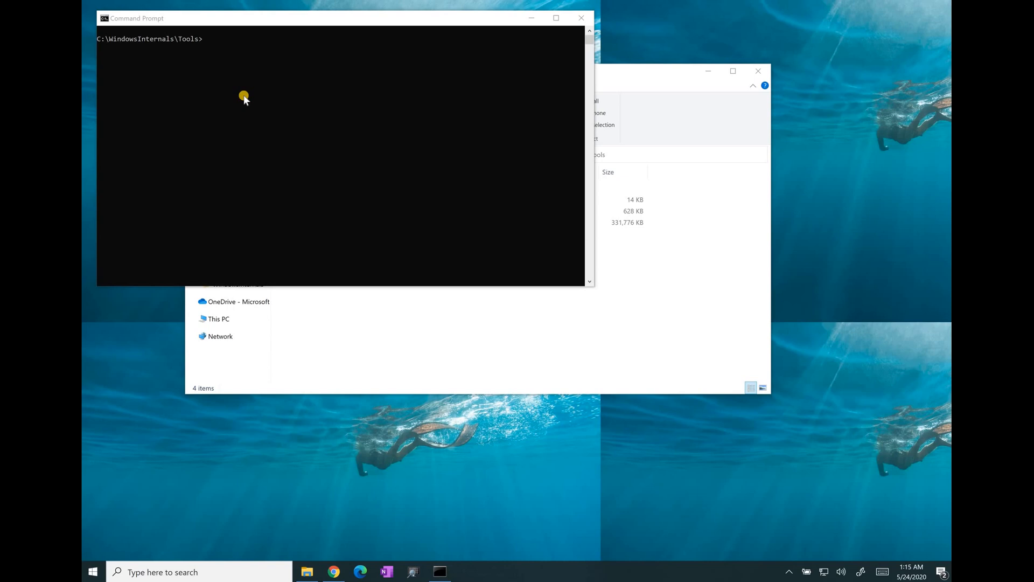
mouse_move(880, 528)
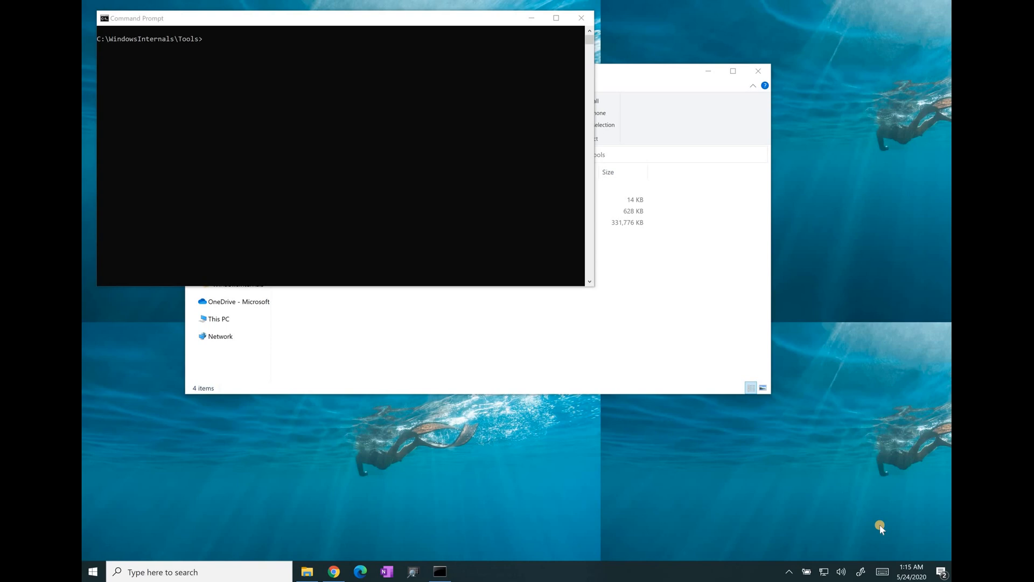
Launch Task Manager from the taskbar menu and show the Details process list
right_click(881, 526)
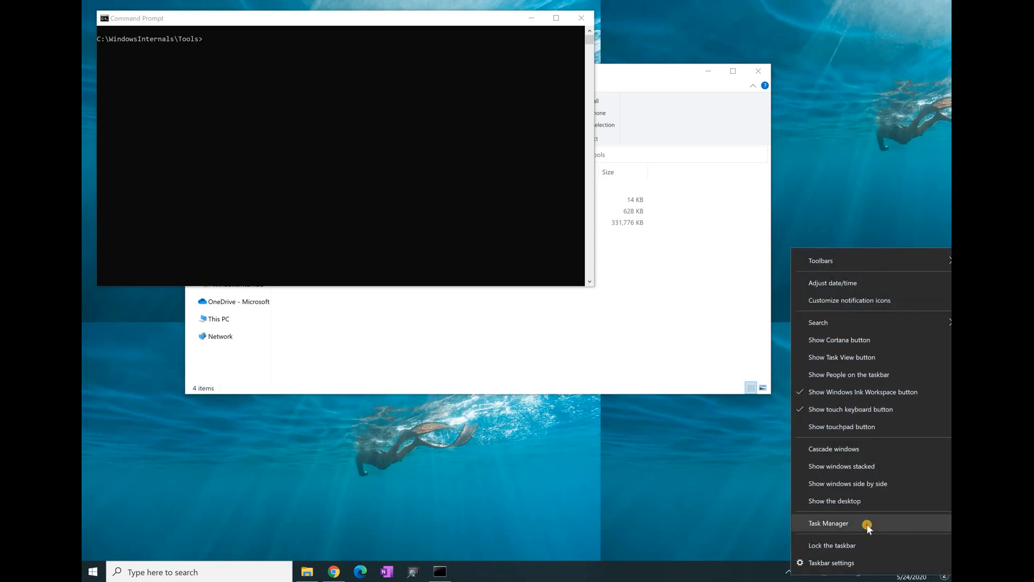
click(829, 522)
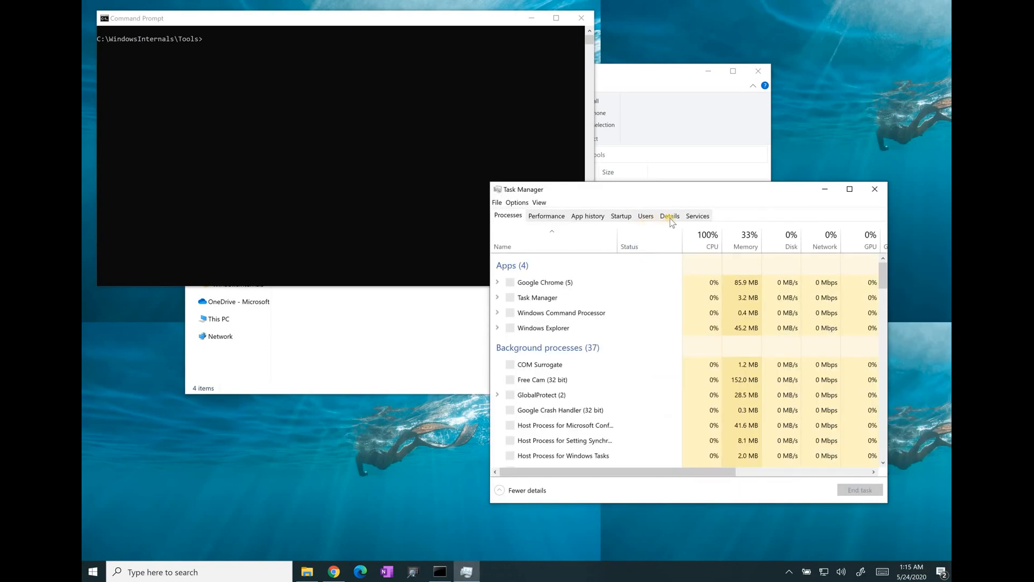
click(669, 215)
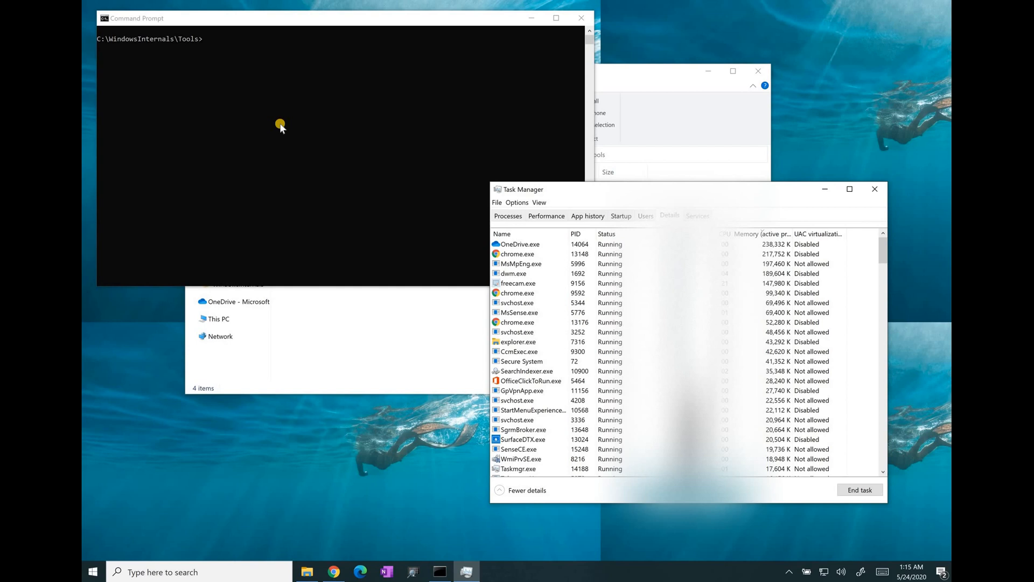
Run ContinousLeak.exe and sort Task Manager's Memory column largest first
text(ContinousLeak.exe)
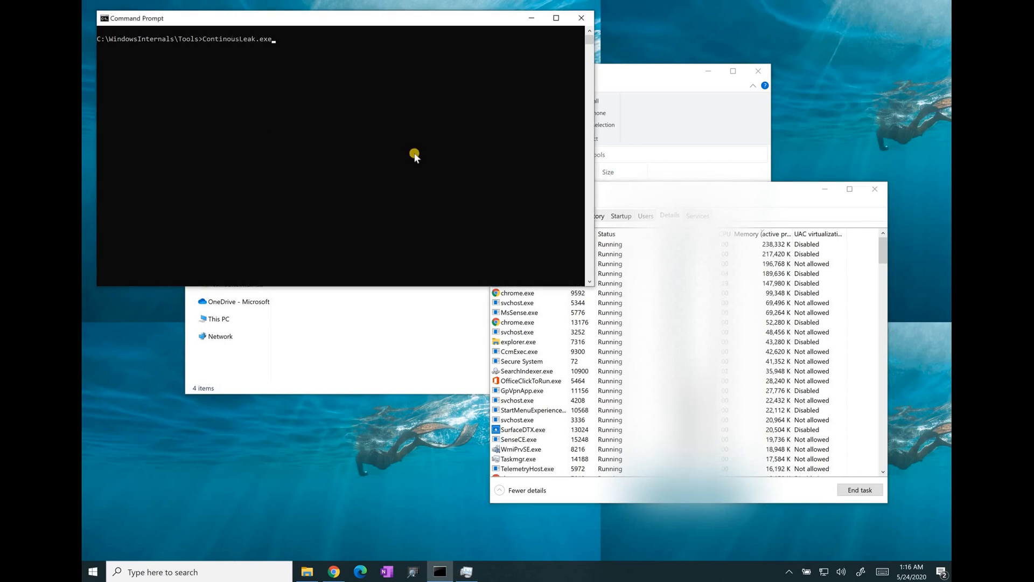
mouse_move(414, 137)
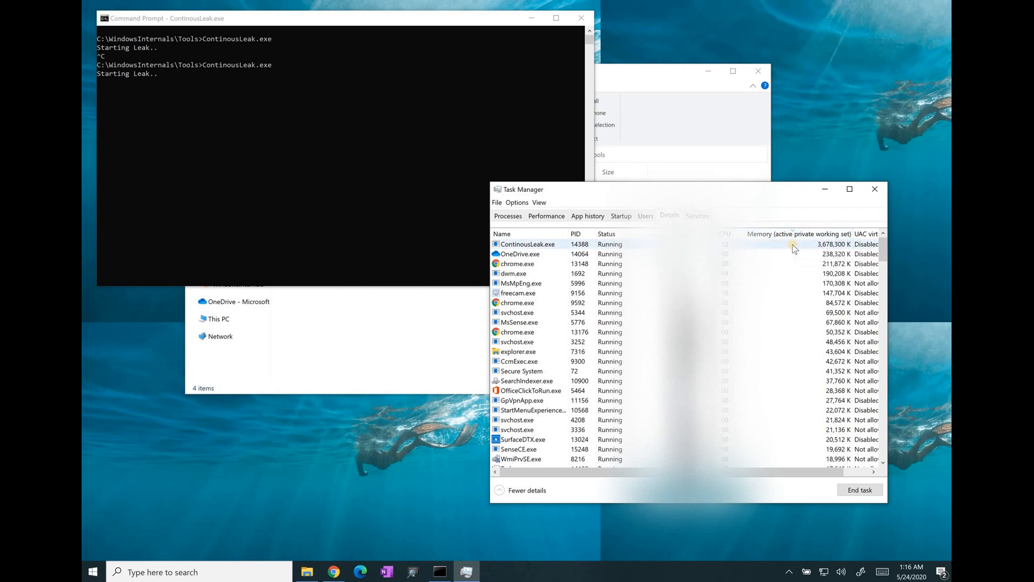
click(797, 234)
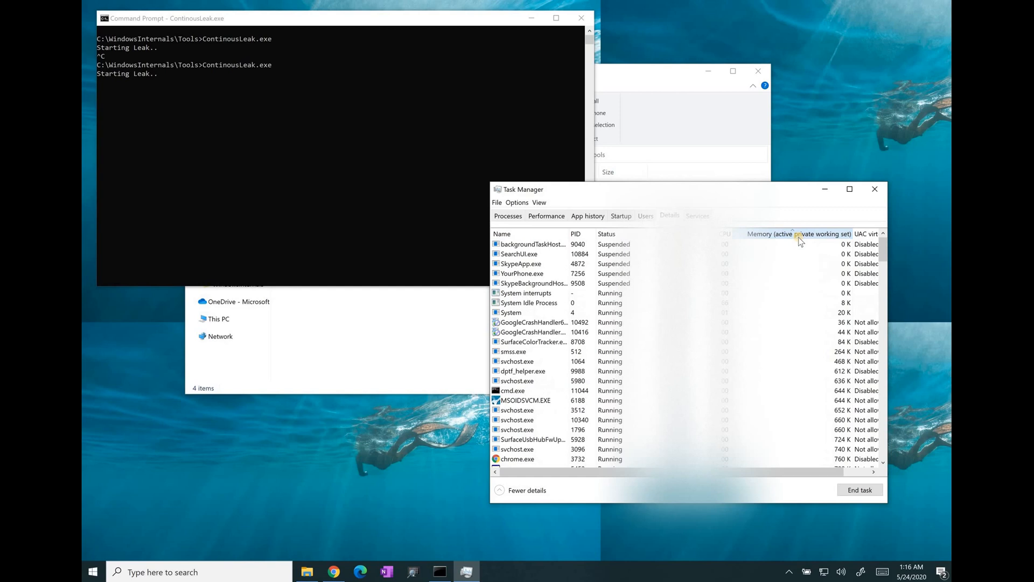
click(799, 233)
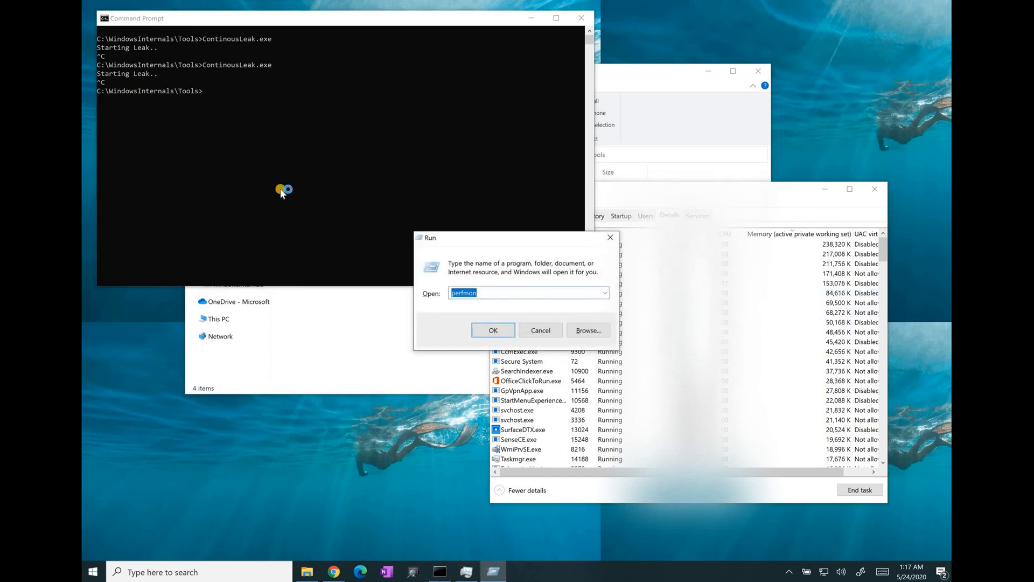
Launch perfmon, select the Performance Monitor graph, and start adding counters
click(493, 329)
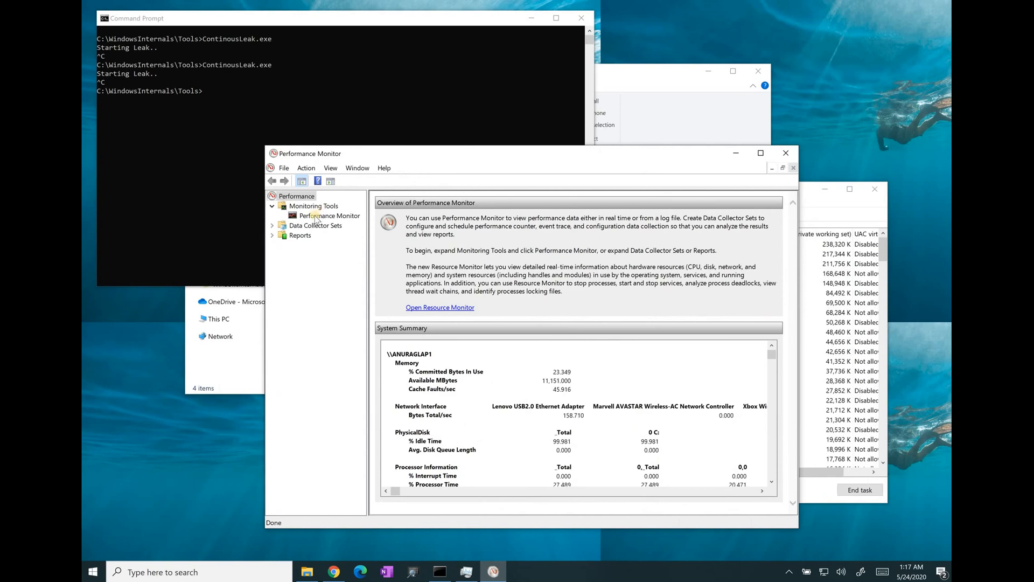
click(329, 215)
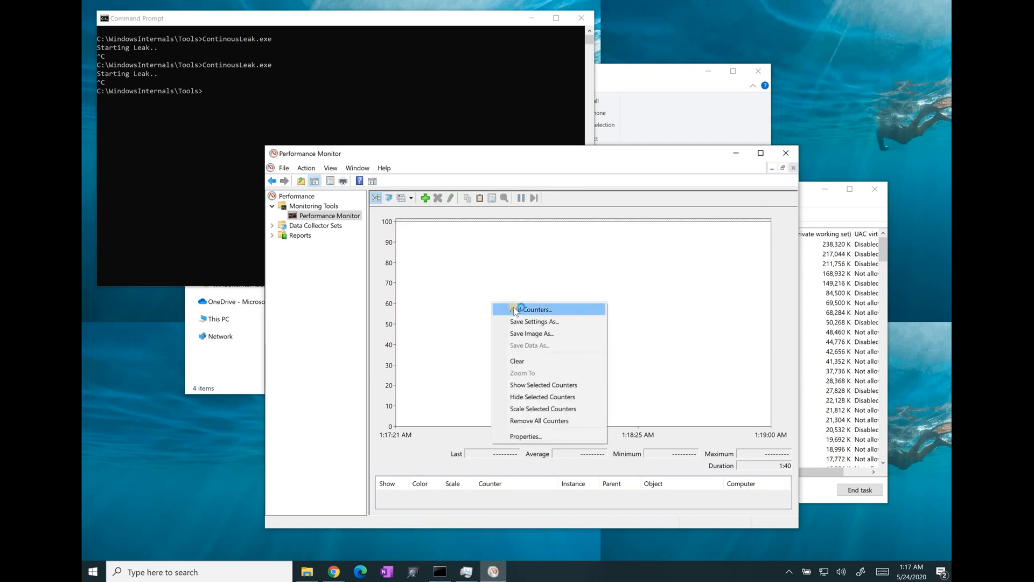
click(535, 309)
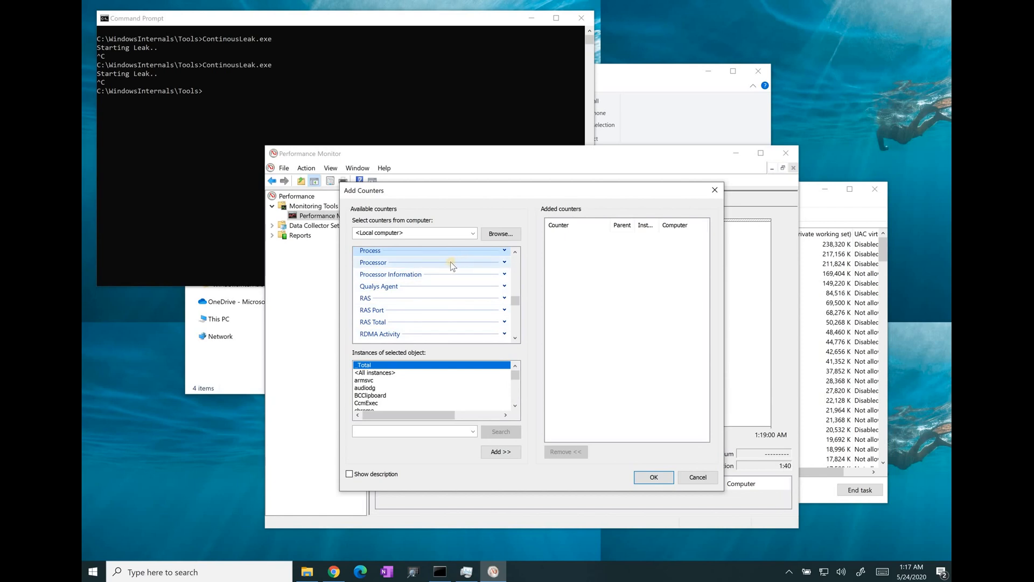
Cancel the Add Counters dialog without adding any counter
click(373, 262)
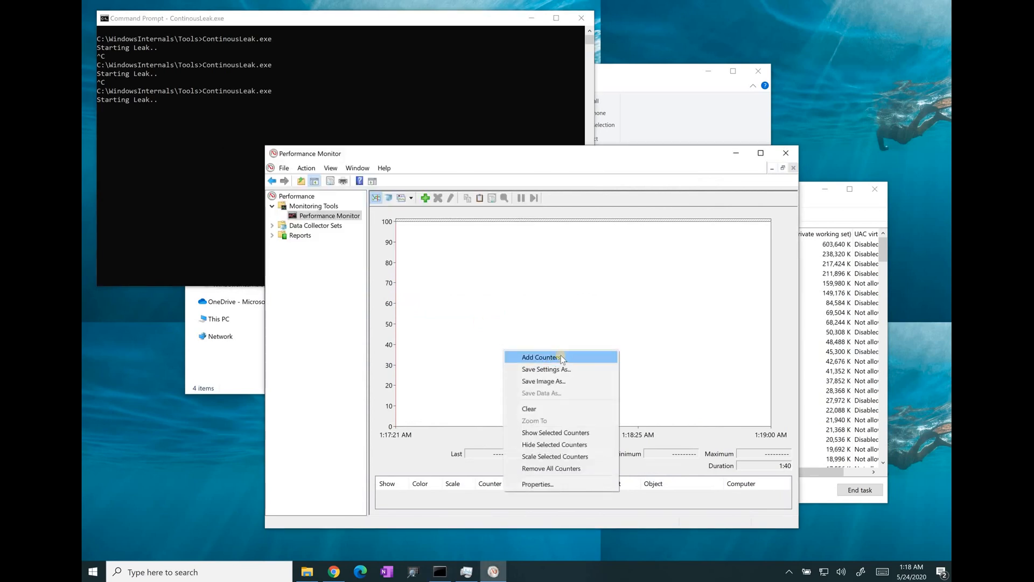
Add the Process Private Bytes counter for the ContinousLeak instance to the graph
click(541, 356)
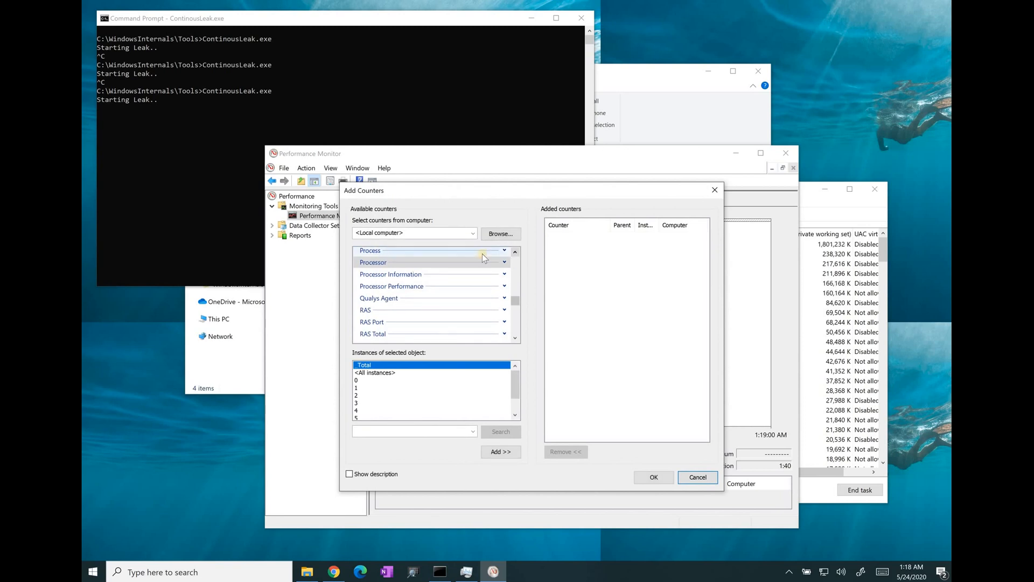
click(369, 250)
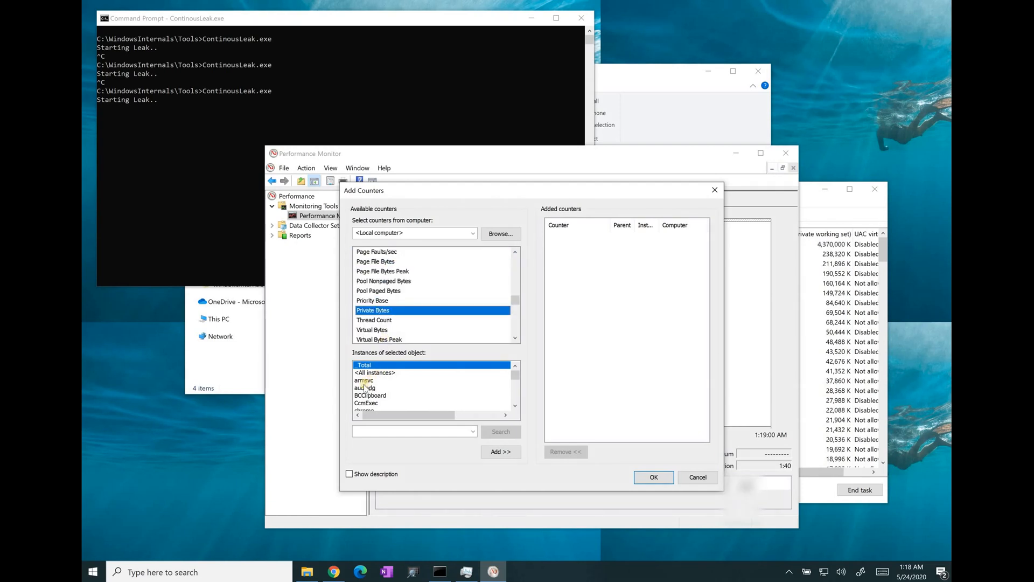
click(364, 388)
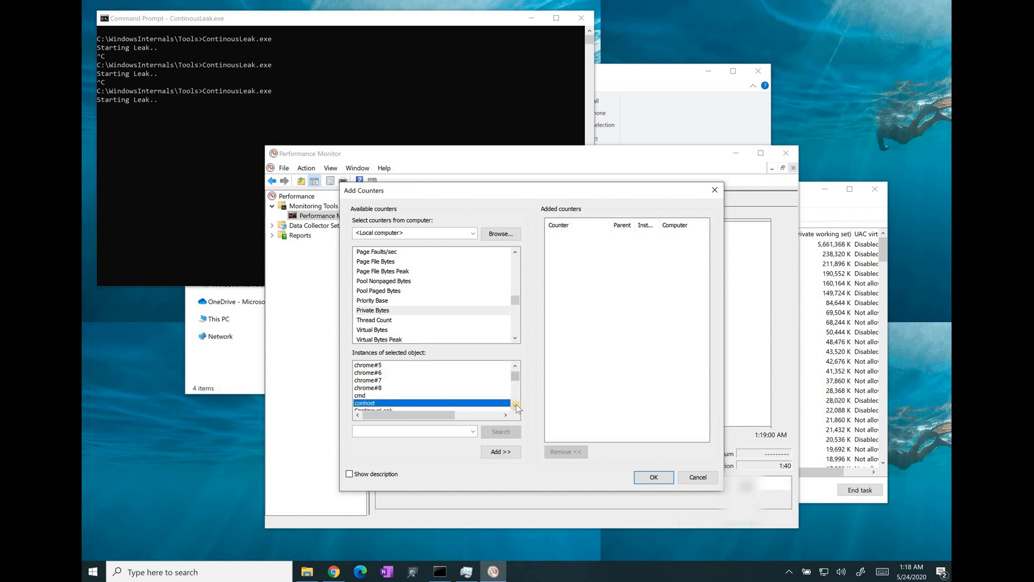
click(517, 404)
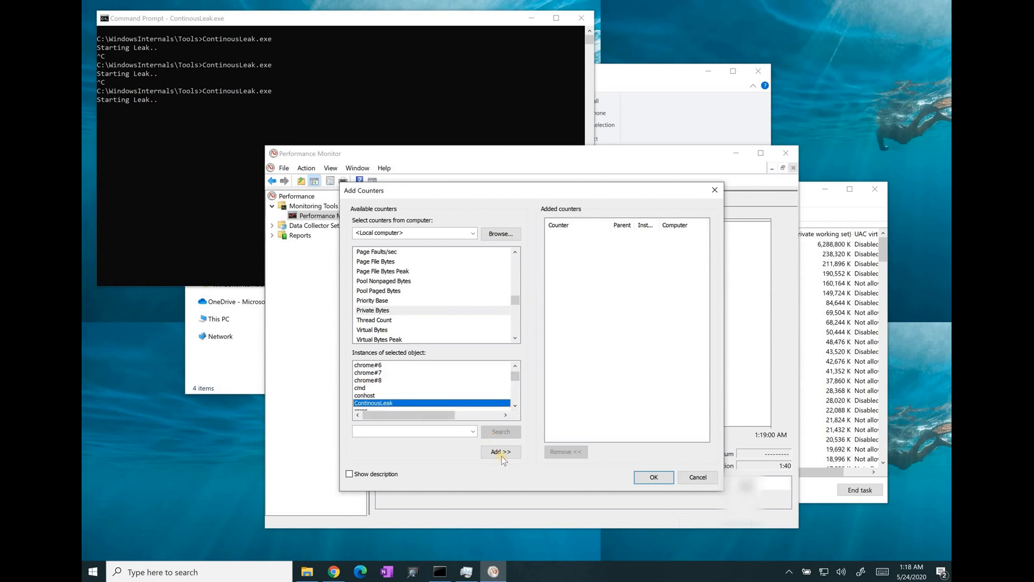
click(500, 451)
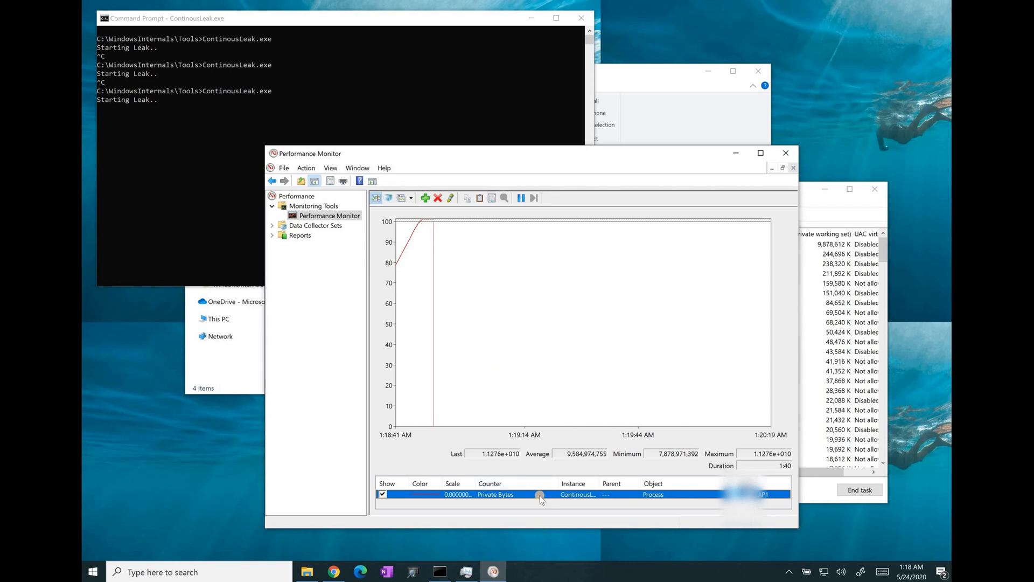
Scale the selected Private Bytes counter so its line fits the graph
right_click(540, 494)
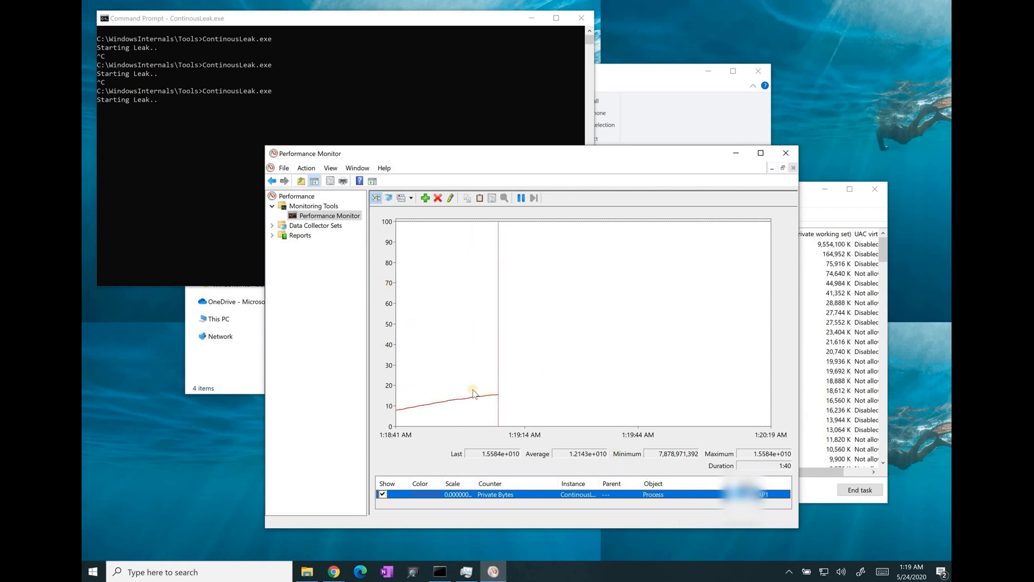
right_click(473, 392)
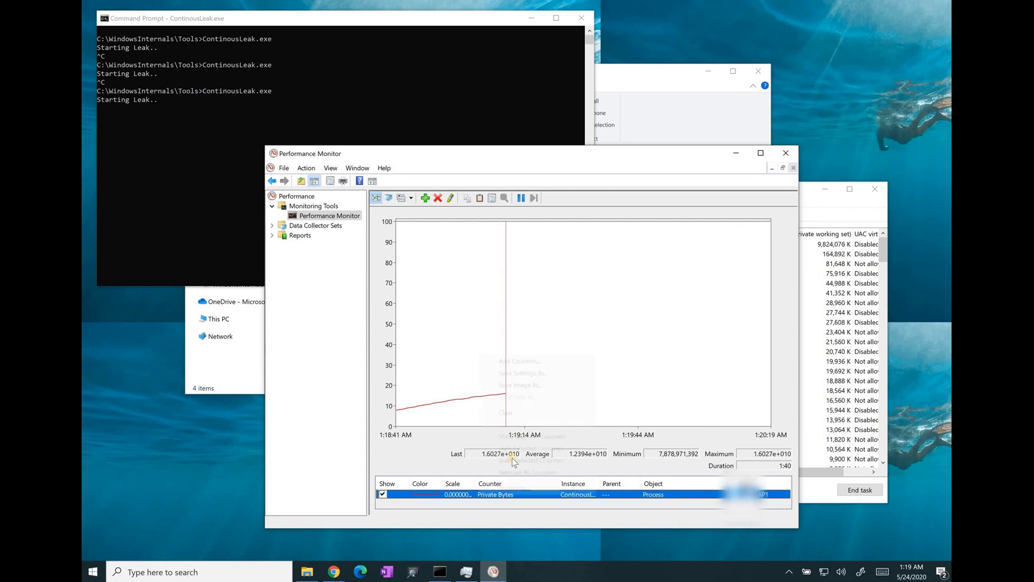
mouse_move(528, 459)
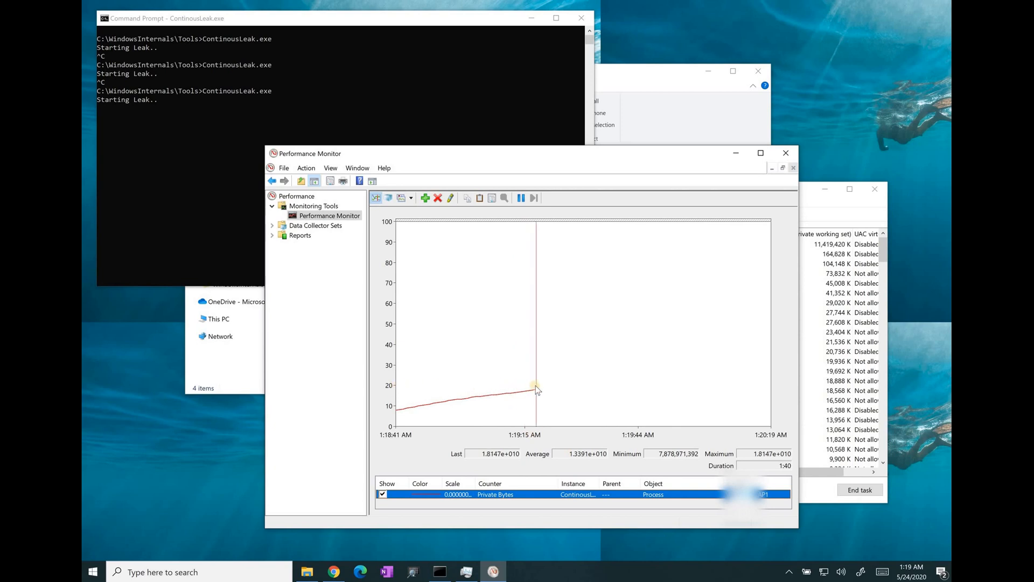
mouse_move(176, 126)
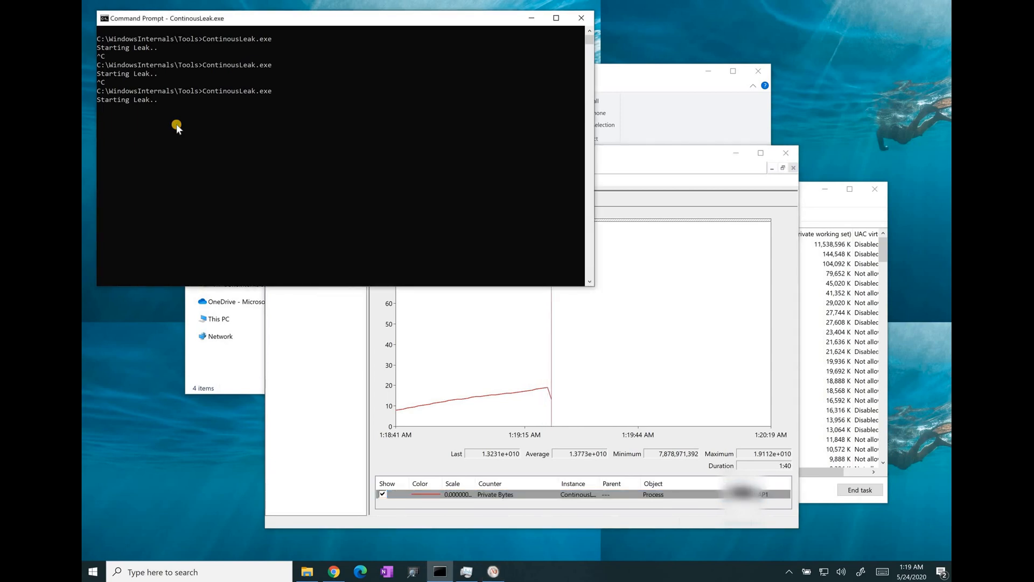
Return to Performance Monitor and select the Private Bytes counter row after killing the process
click(194, 139)
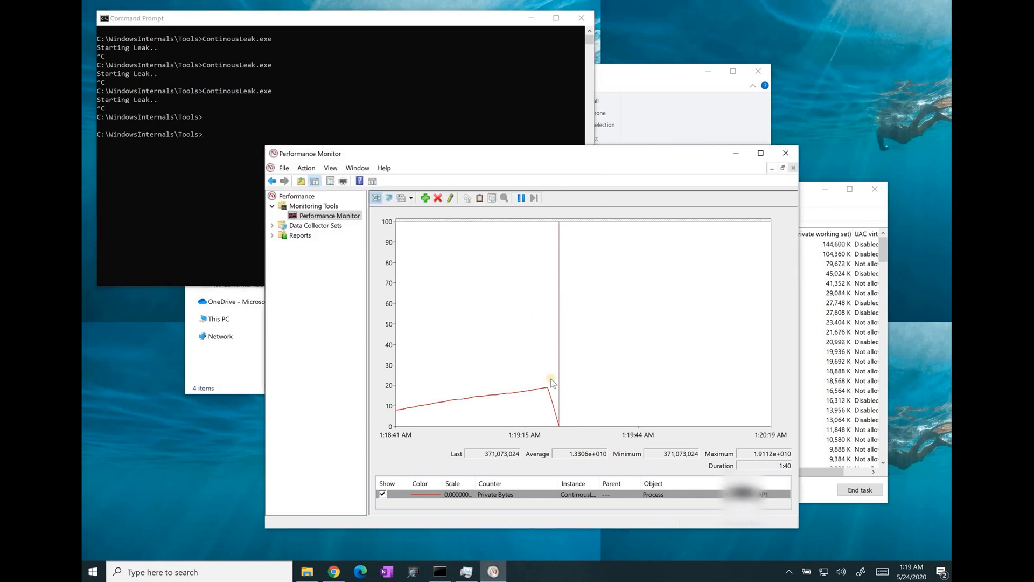
mouse_move(419, 382)
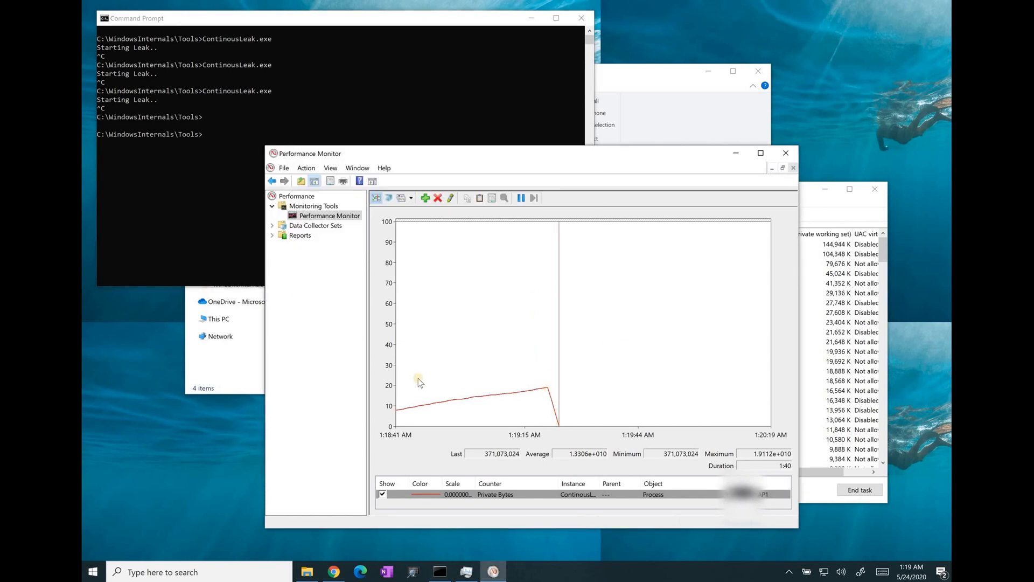
mouse_move(419, 408)
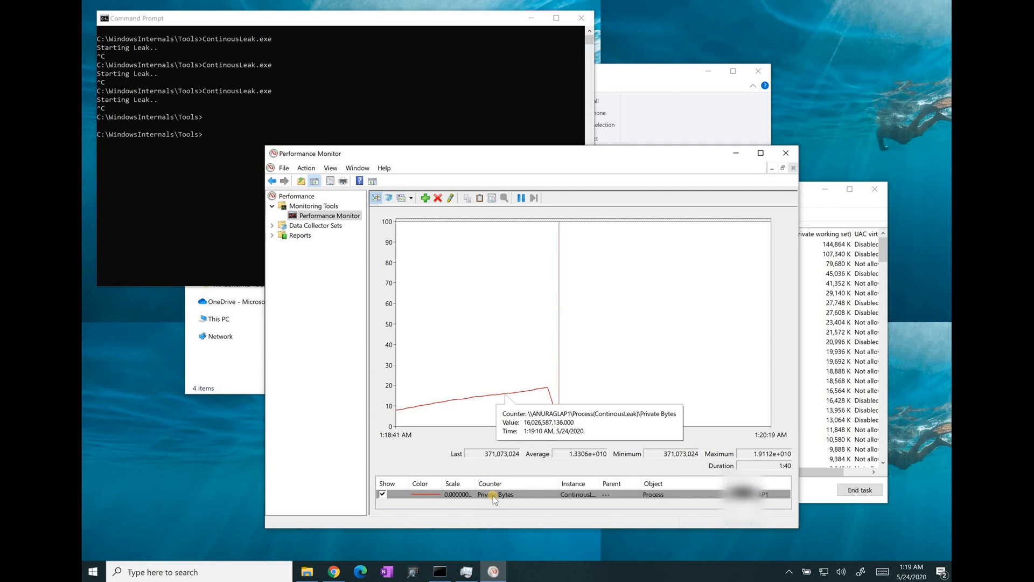
right_click(494, 494)
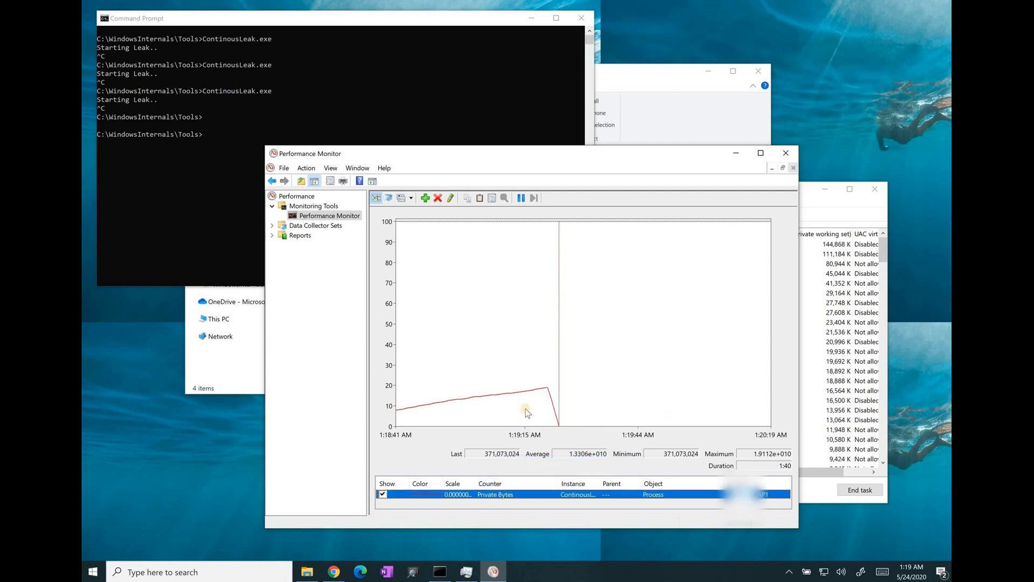
mouse_move(423, 409)
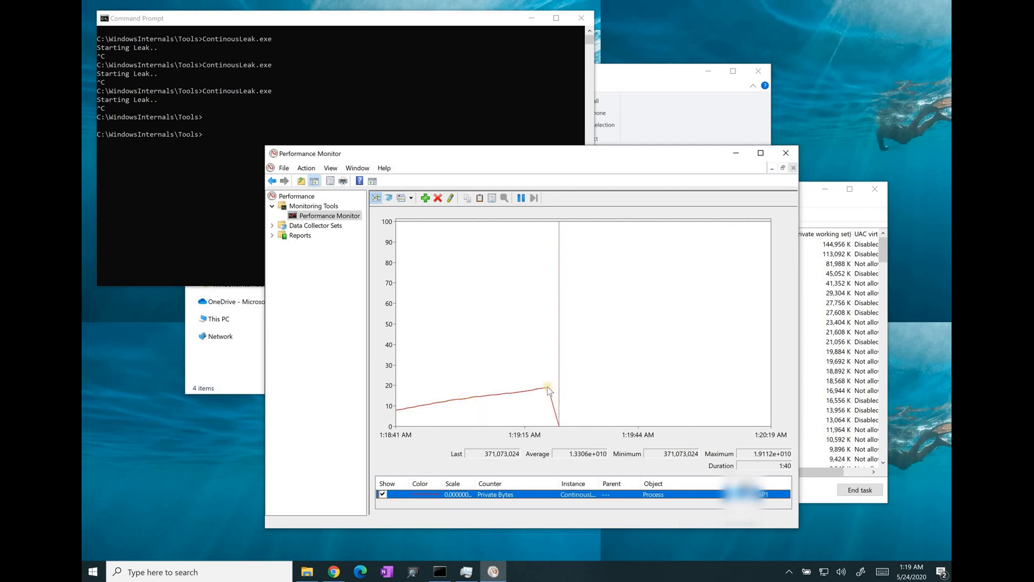
mouse_move(547, 392)
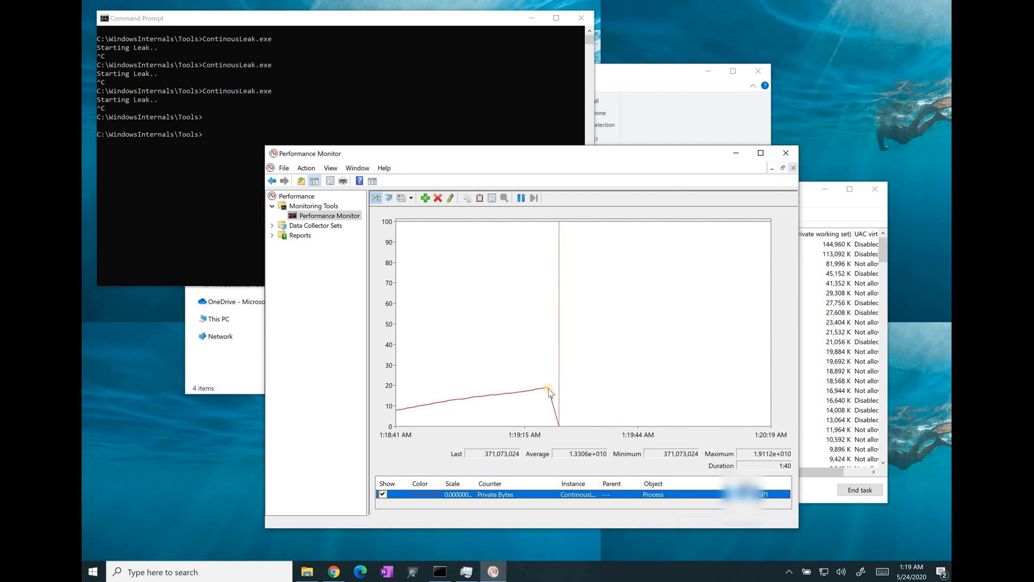
mouse_move(544, 387)
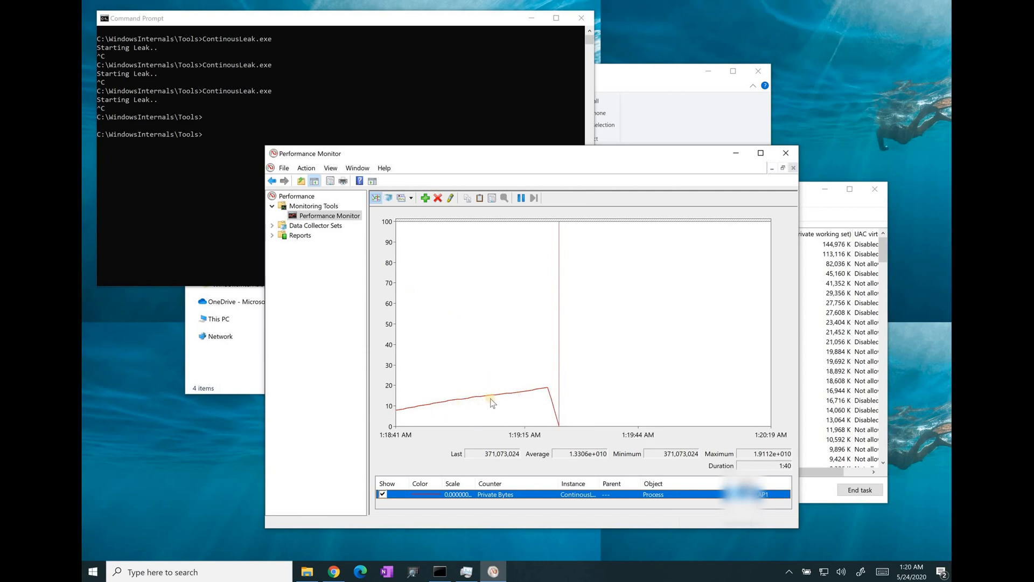
mouse_move(471, 402)
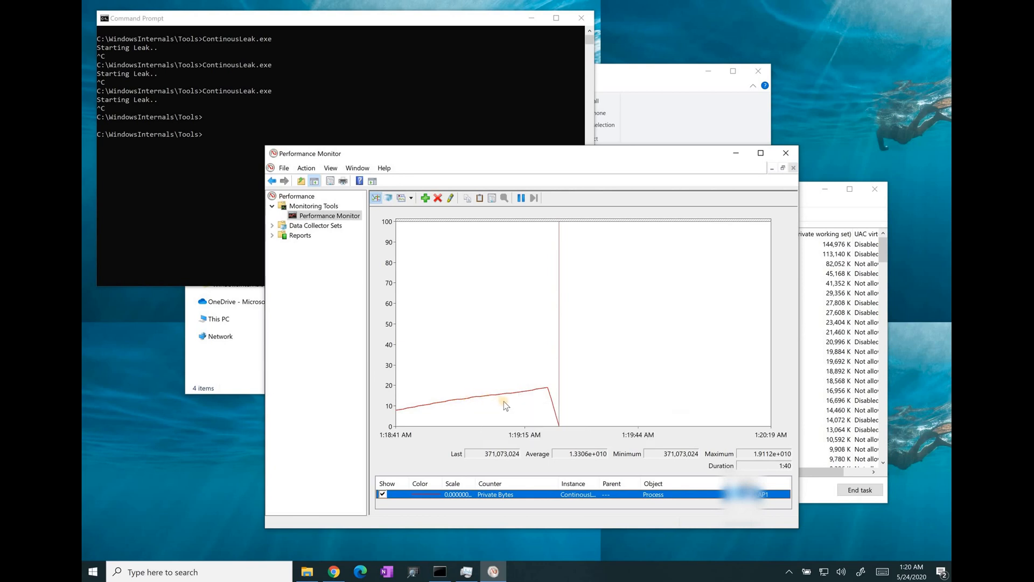
mouse_move(514, 397)
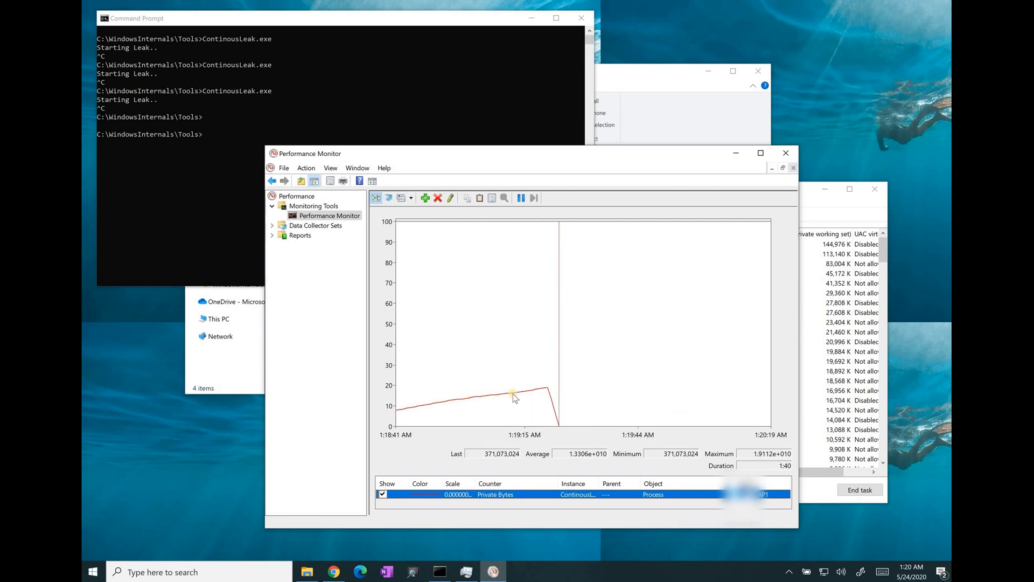